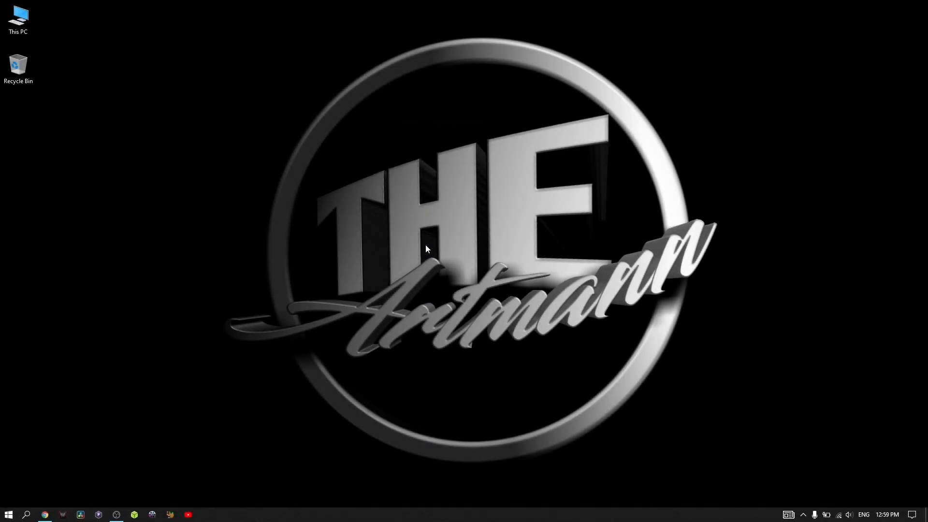
mouse_move(313, 185)
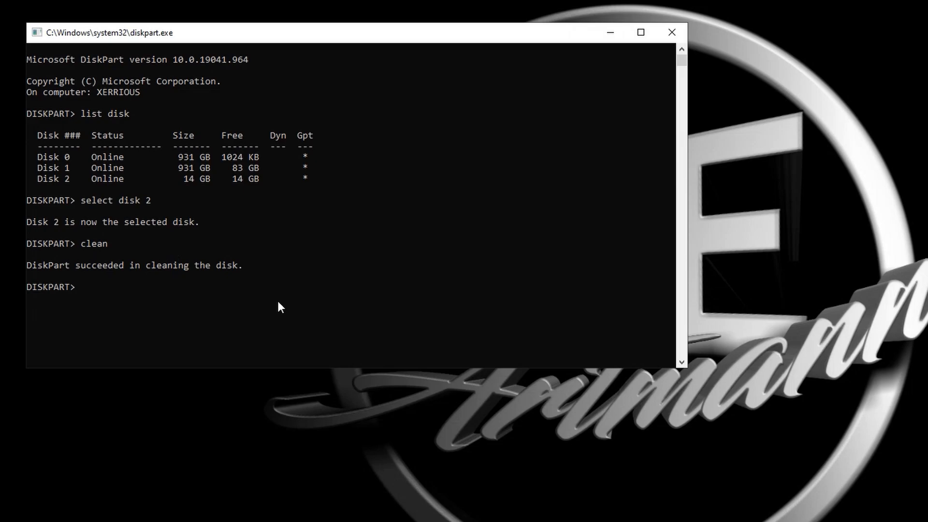
Finish the DiskPart clean of the 14 GB disk 2 and move to the Ventoy web search
left_click(671, 32)
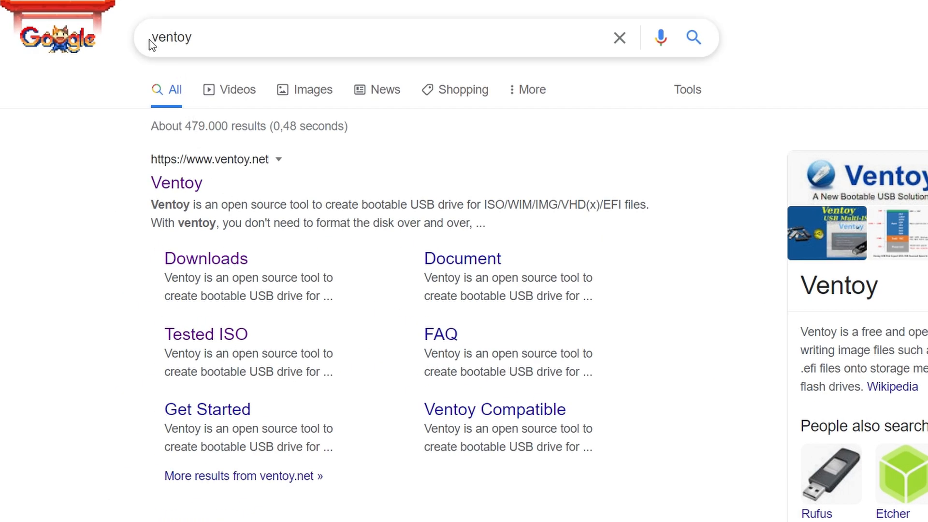
mouse_move(261, 274)
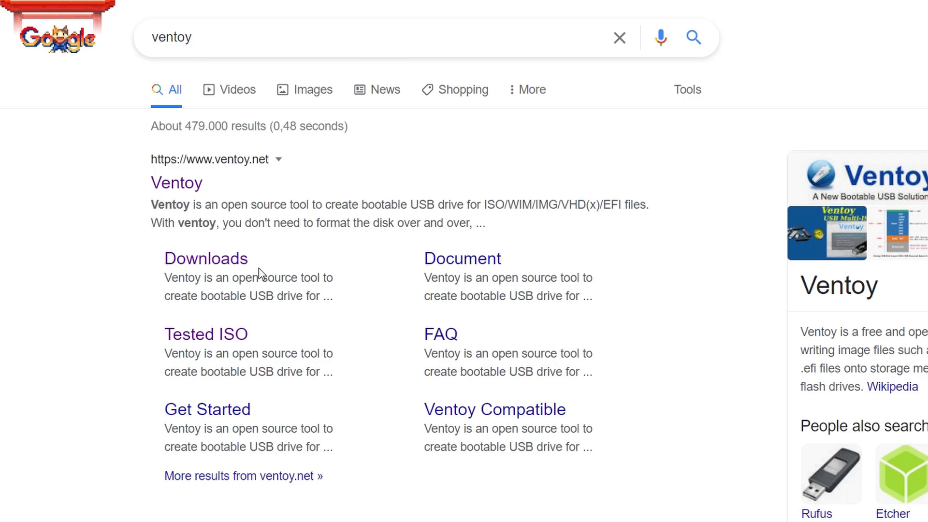
View Ventoy's Tested ISO page in a new tab, scrolling the Linux distro list
right_click(206, 334)
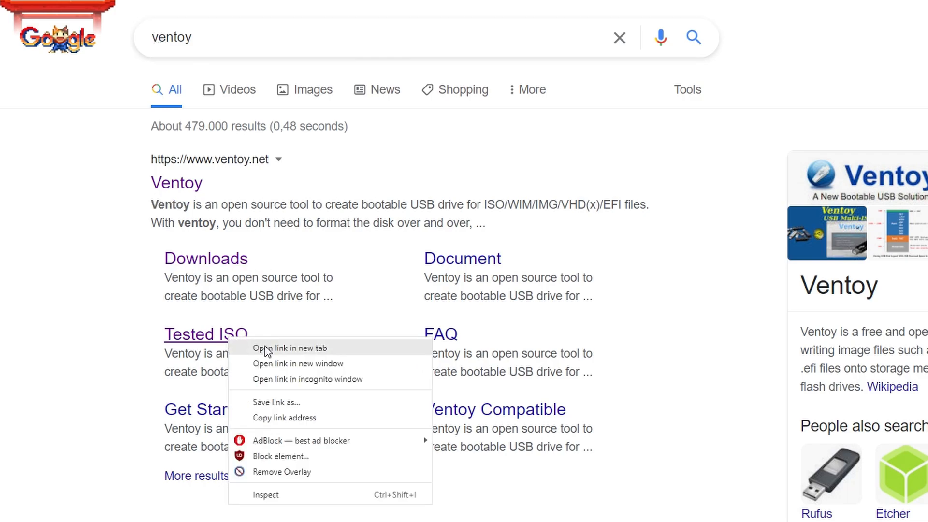
left_click(290, 348)
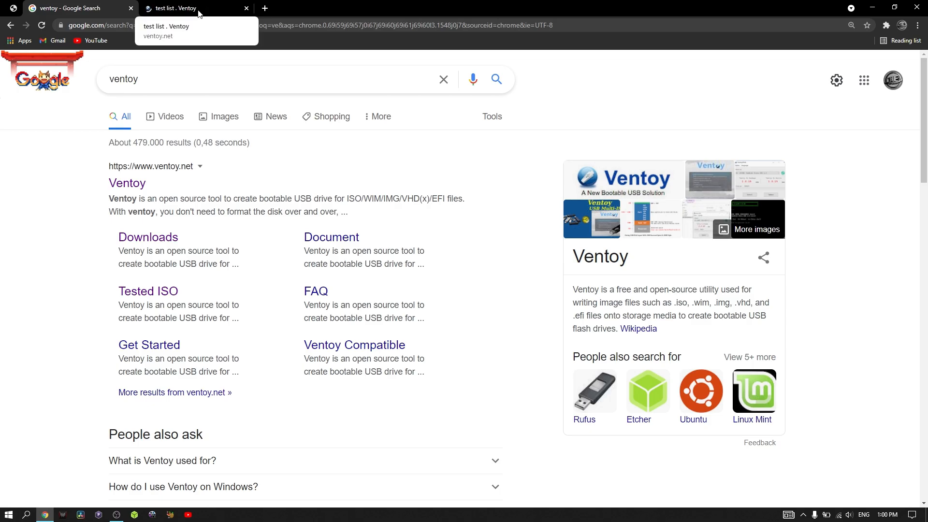
left_click(193, 8)
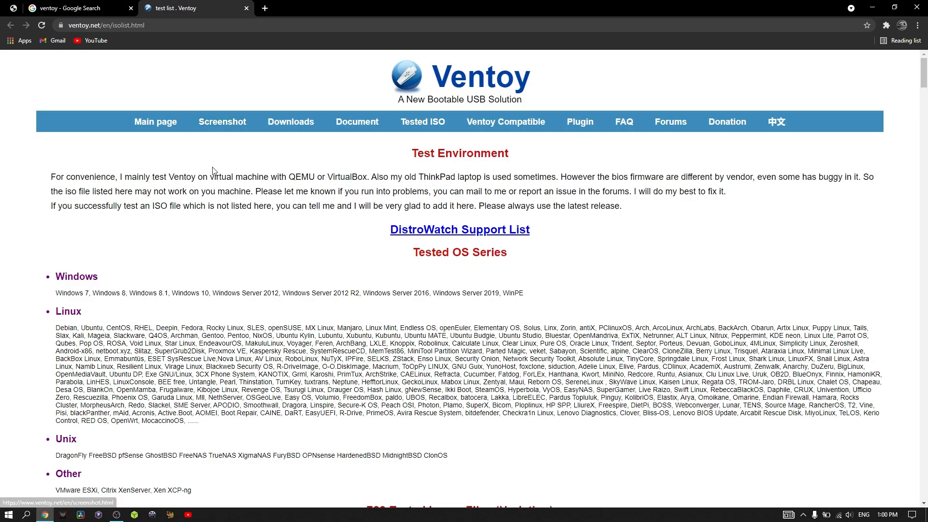
scroll("down", 3)
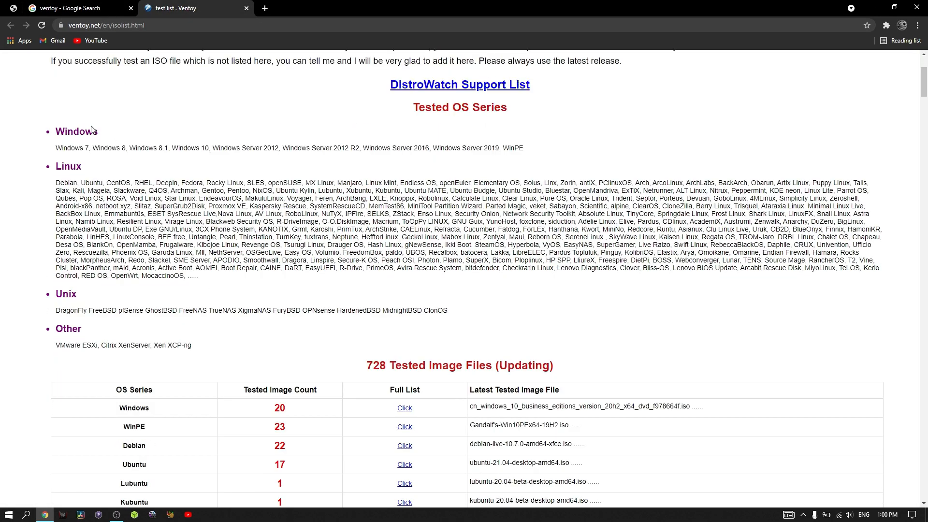
left_click_drag(55, 147, 523, 147)
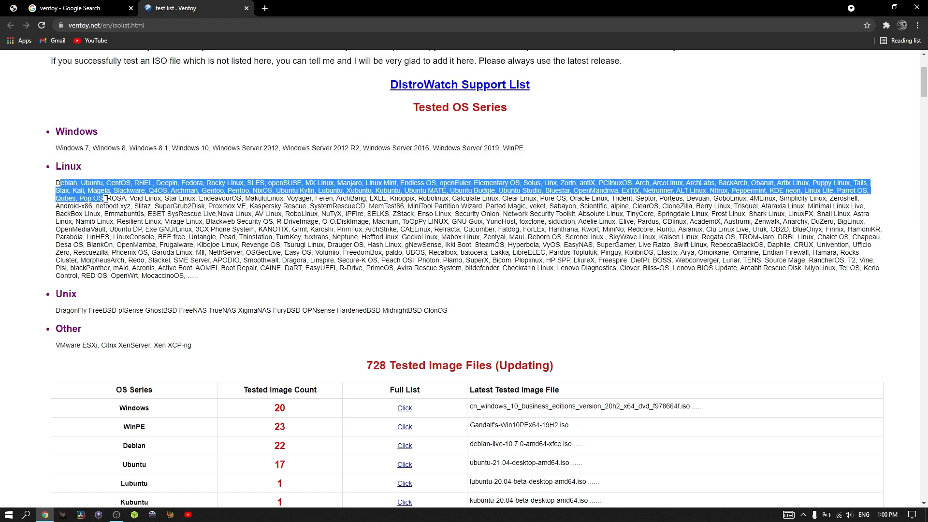
left_click(260, 286)
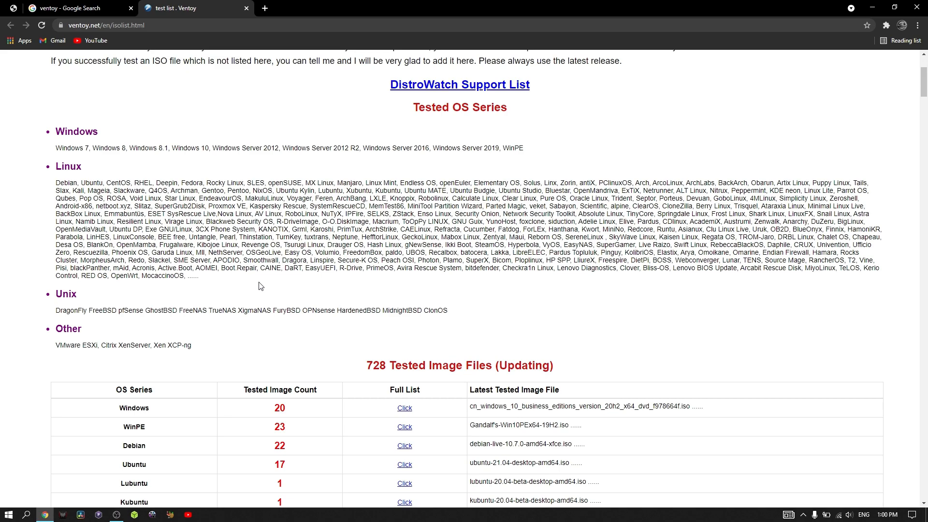
mouse_move(246, 8)
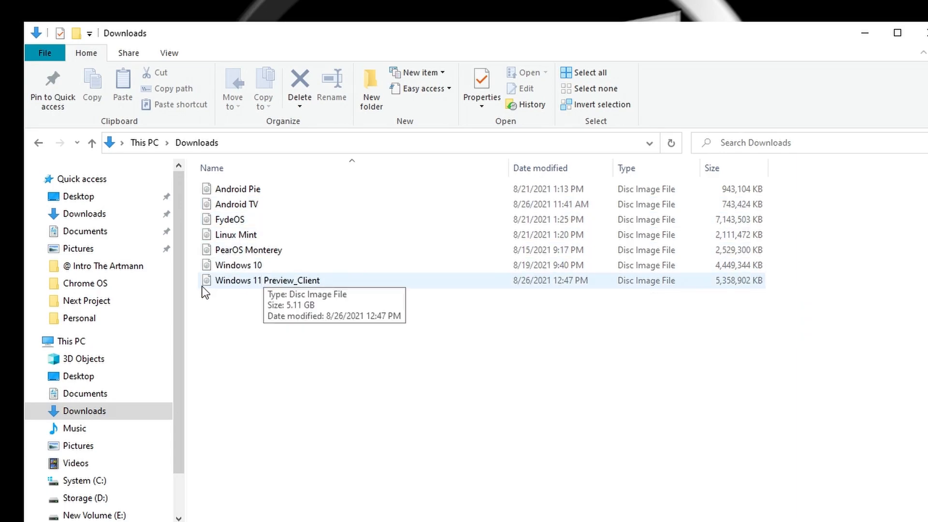
Show the Downloads folder with the Android, Linux and Windows 11 Preview disc images
left_click(228, 218)
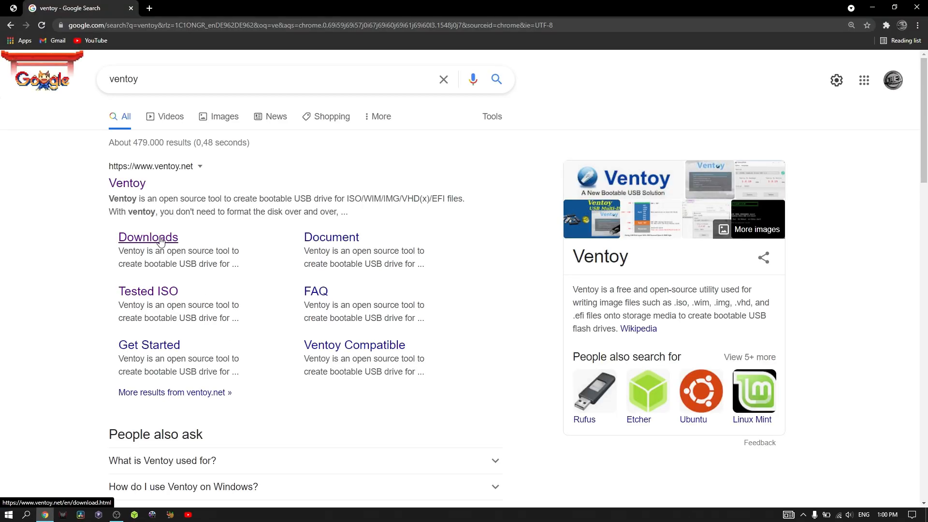
Download ventoy-1.0.50-windows.zip from the GitHub releases Assets and close the browser
left_click(148, 237)
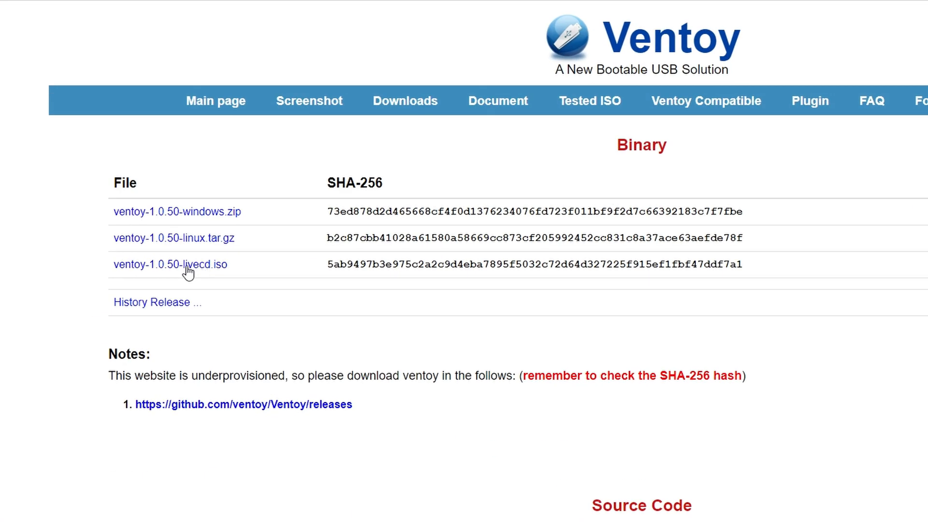
mouse_move(215, 219)
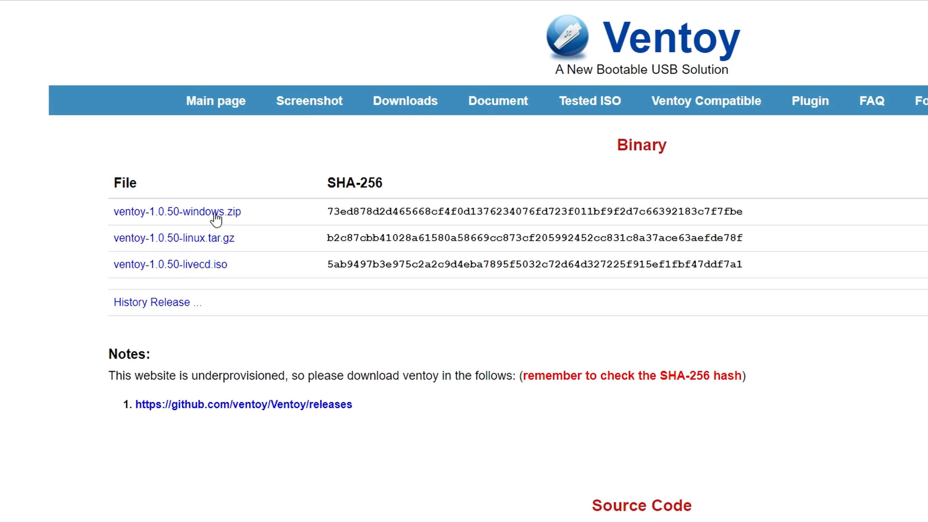
mouse_move(224, 222)
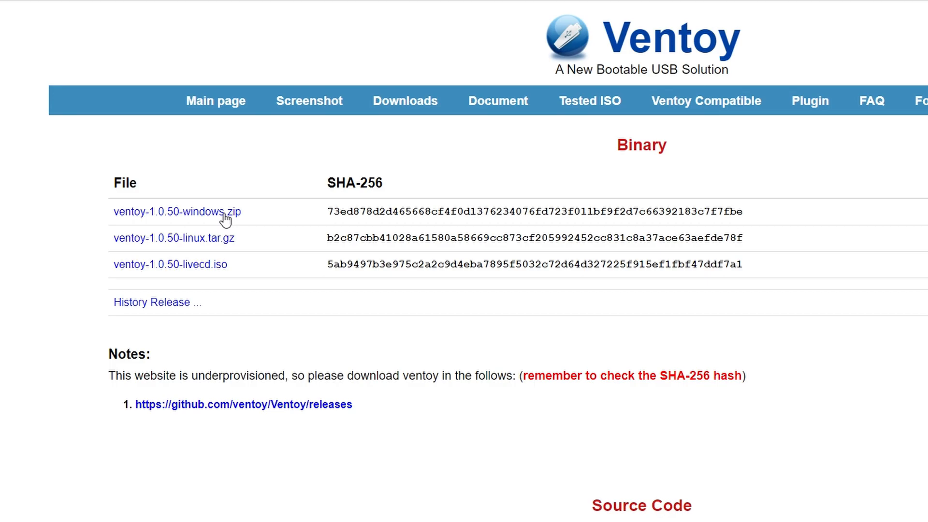
left_click(245, 404)
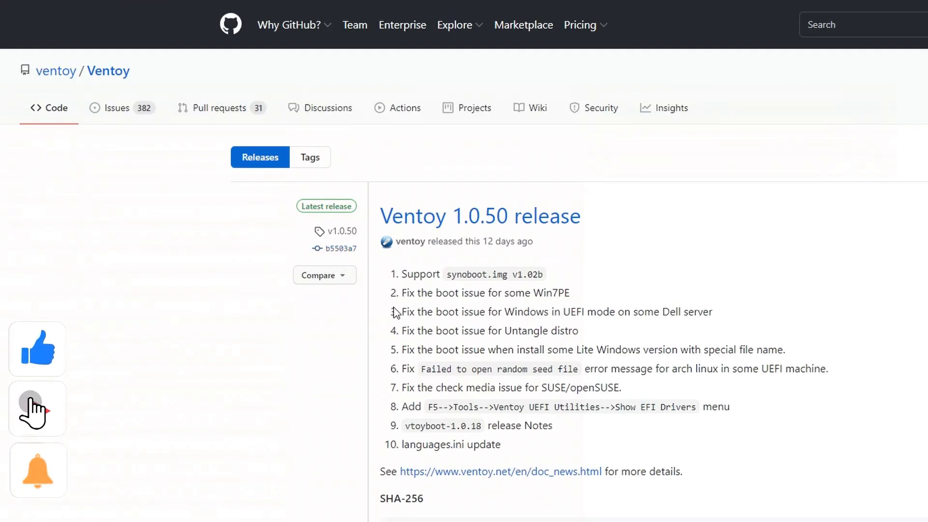
scroll("down", 3)
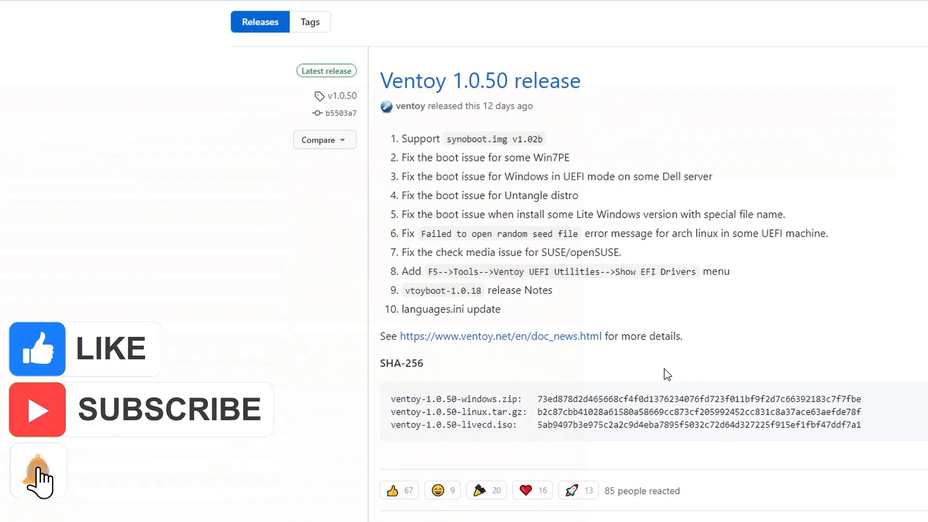
scroll("down", 3)
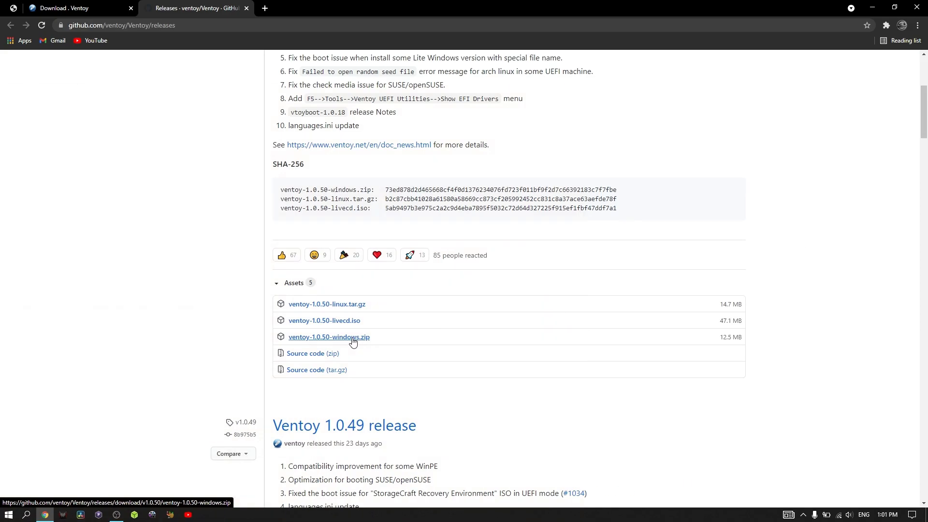
left_click(329, 336)
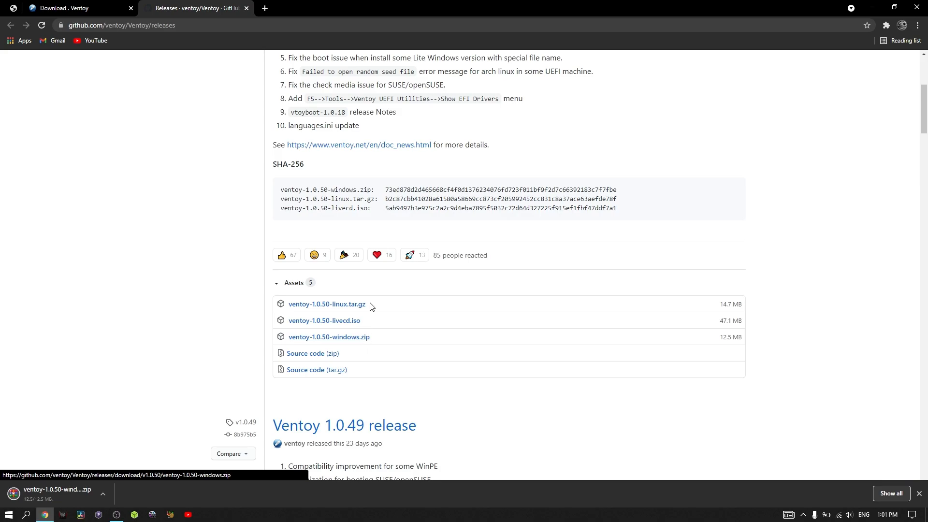
mouse_move(920, 6)
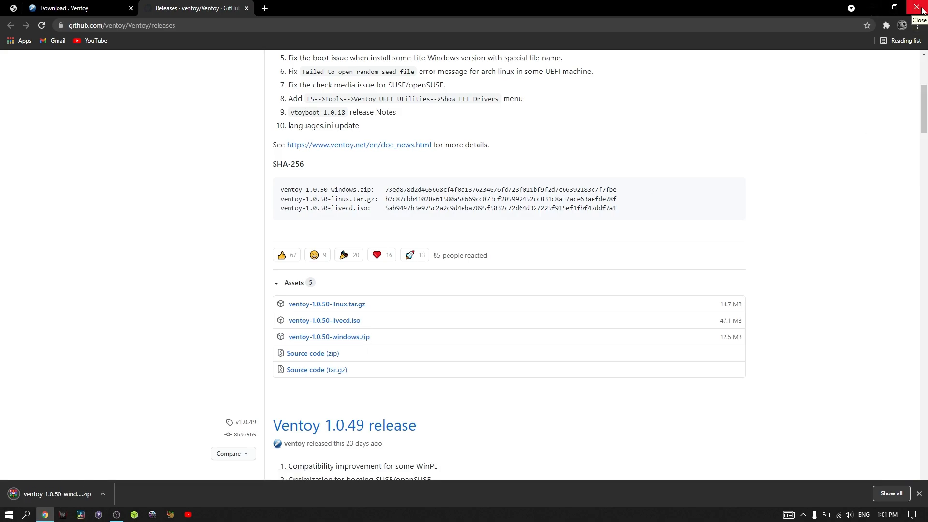
left_click(905, 7)
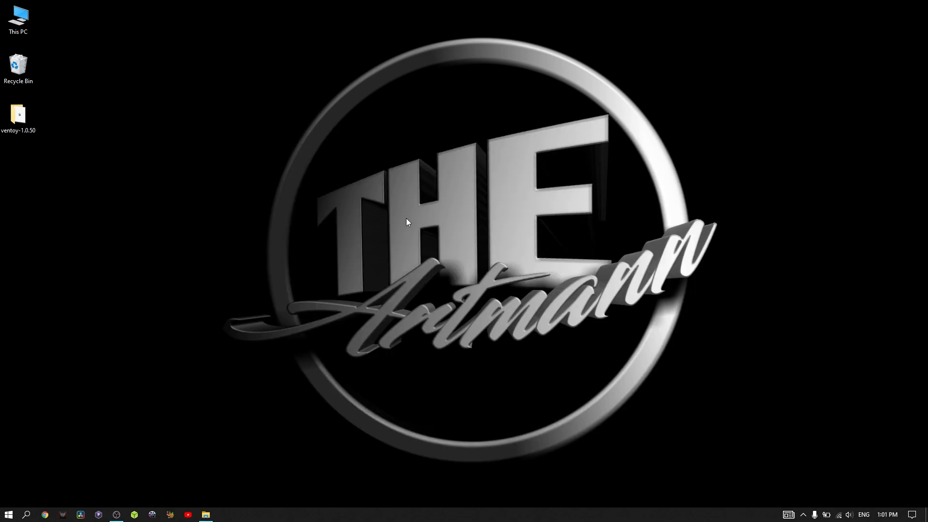
Launch Ventoy2Disk from the extracted ventoy-1.0.50 desktop folder
double_click(18, 114)
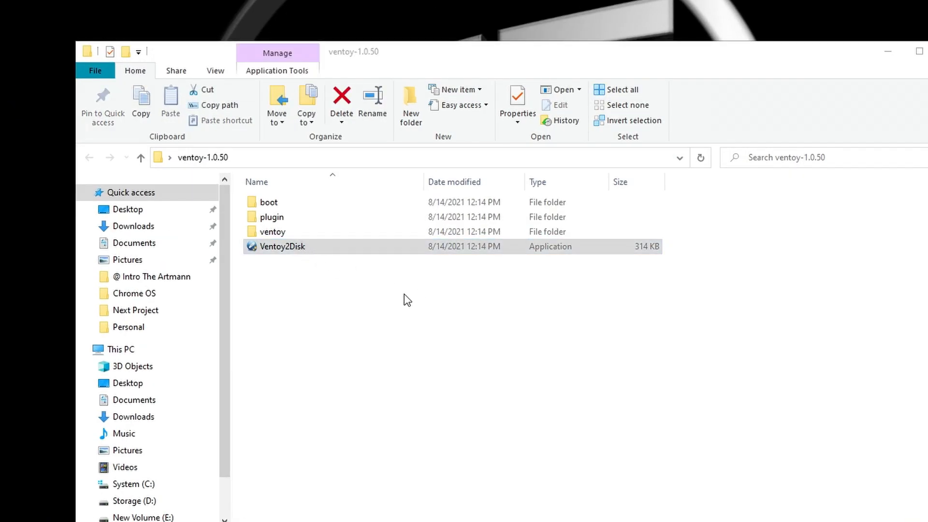
double_click(282, 247)
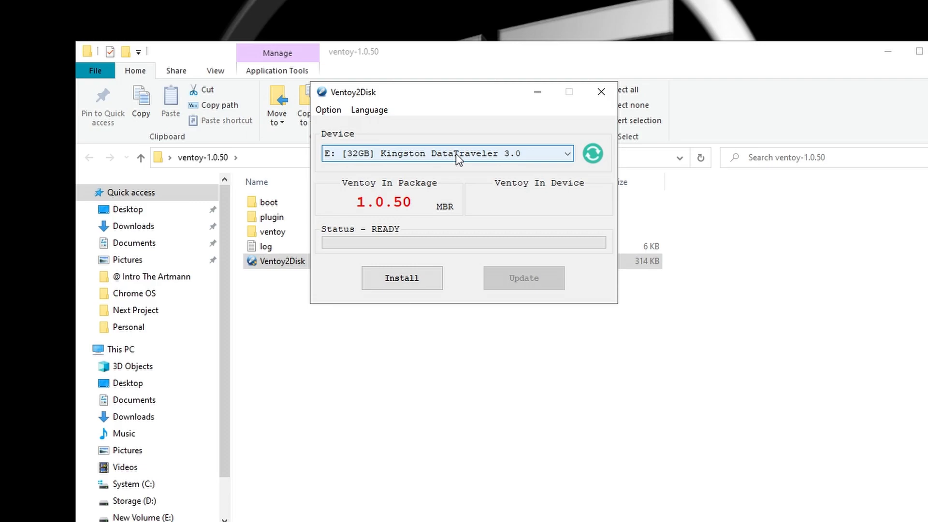
Install Ventoy on the Kingston DataTraveler 3.0, confirming both erase warnings and the success message
left_click(329, 109)
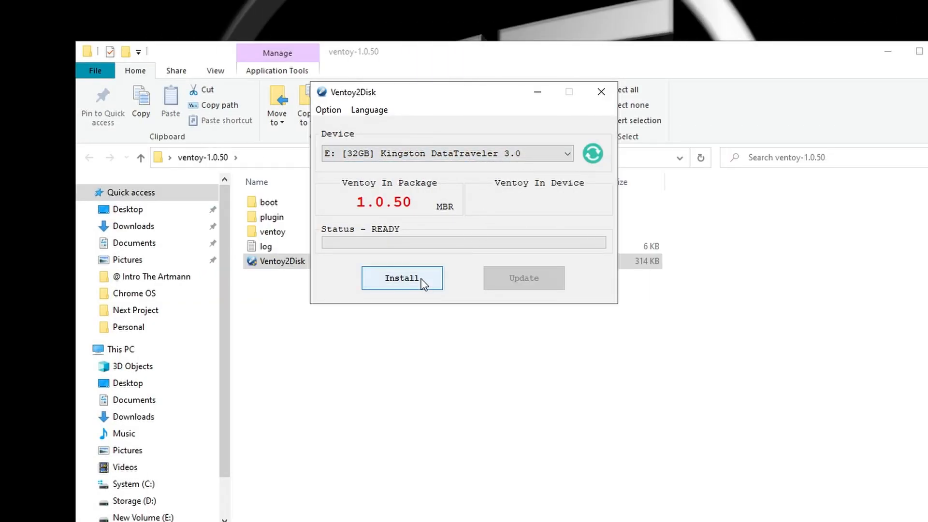
left_click(402, 278)
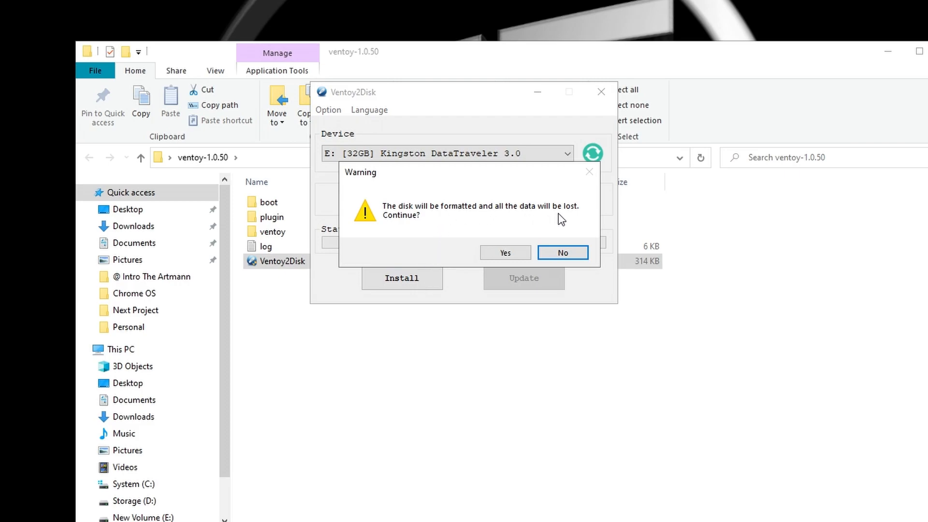
mouse_move(546, 219)
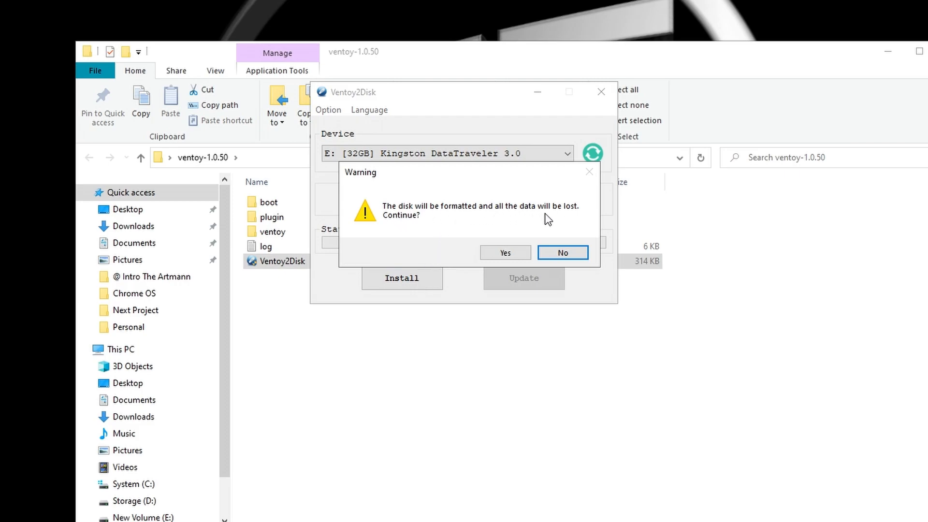
left_click(504, 253)
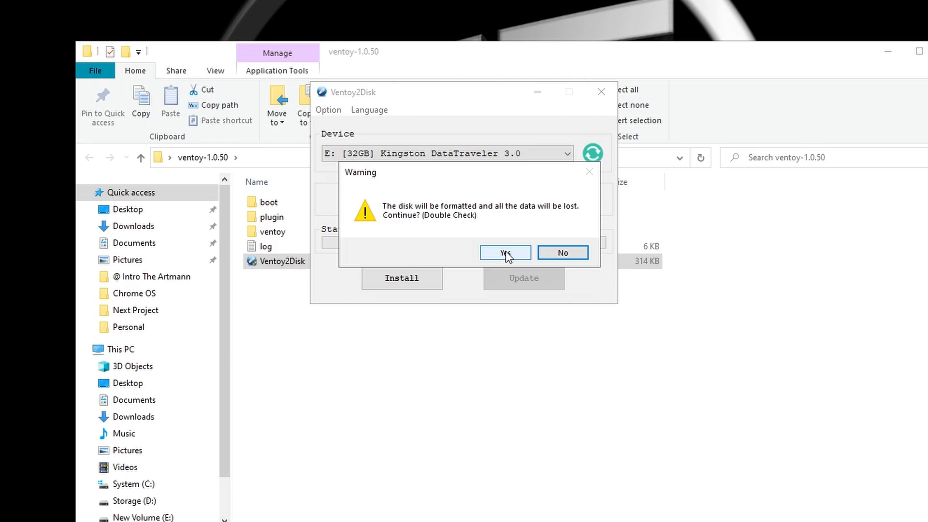
left_click(505, 252)
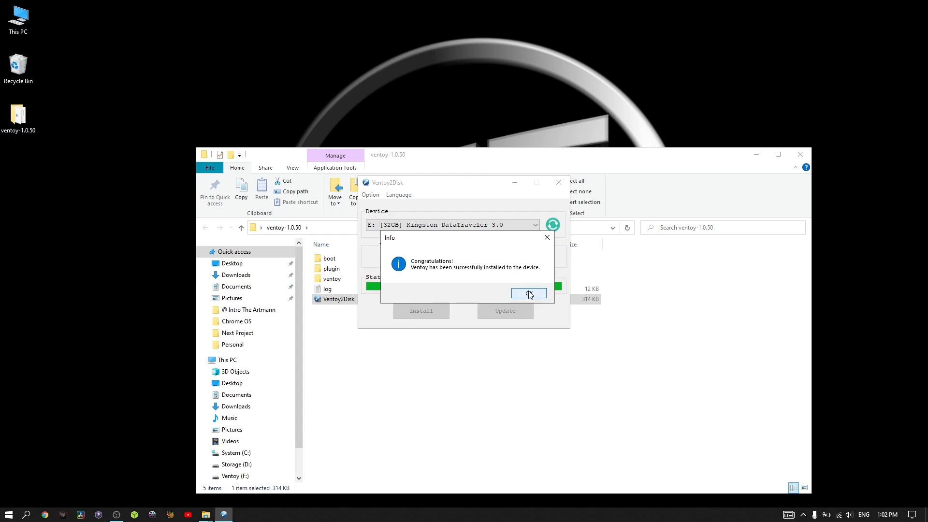
left_click(527, 294)
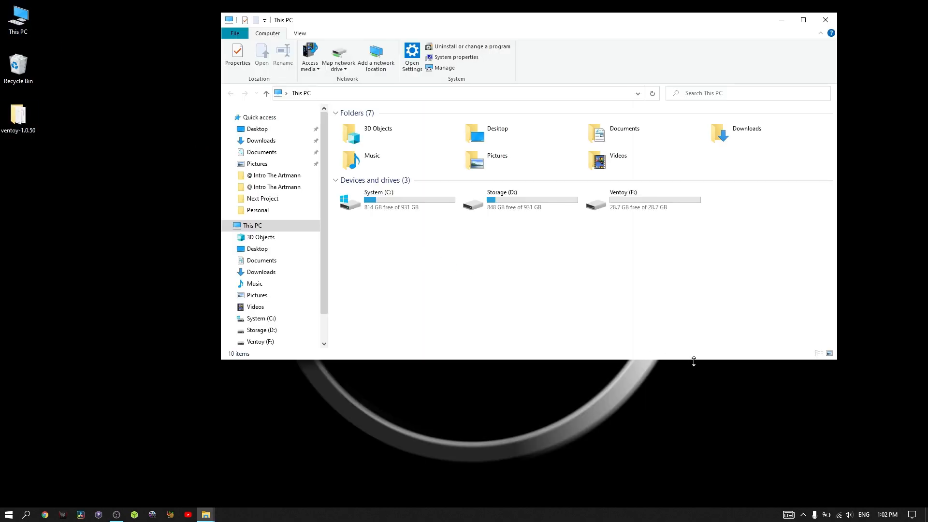
mouse_move(646, 197)
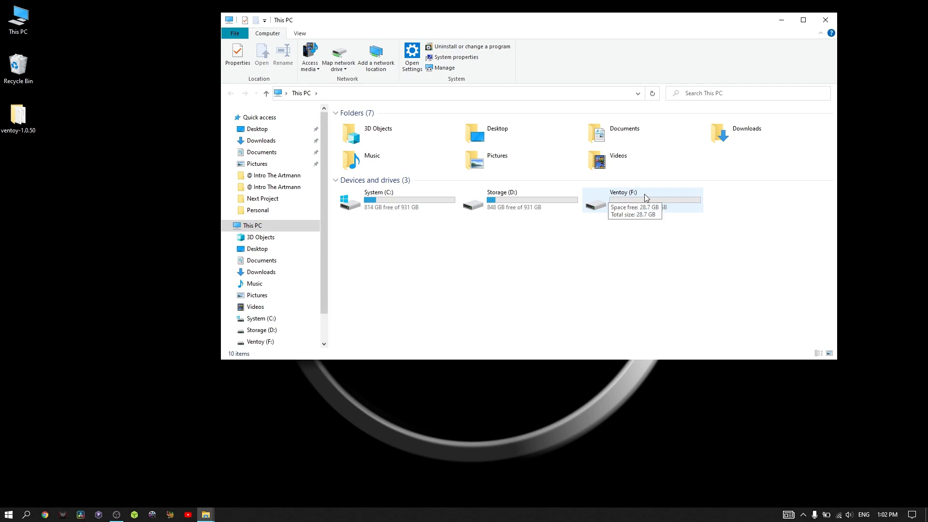
mouse_move(633, 216)
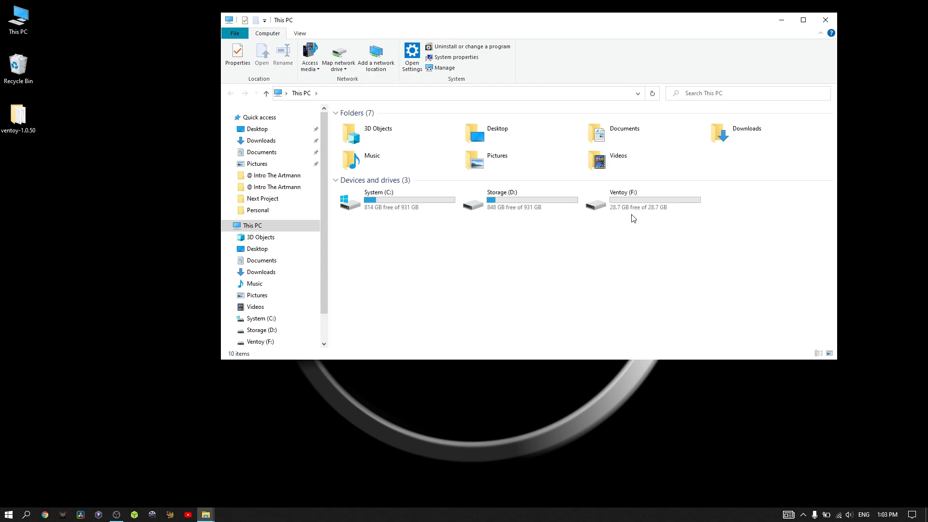
mouse_move(205, 513)
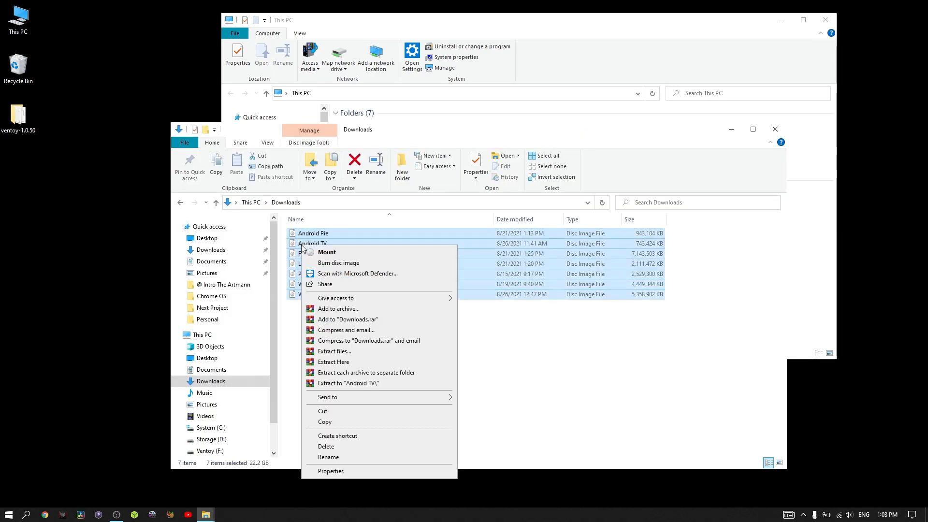
Copy the seven Downloads ISO files and paste them onto the Ventoy (F:) drive
left_click(331, 471)
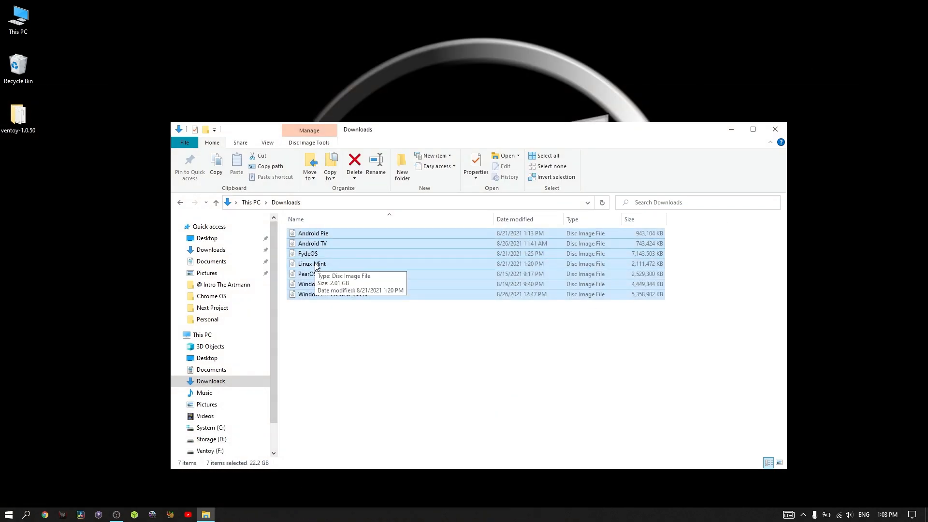
right_click(307, 273)
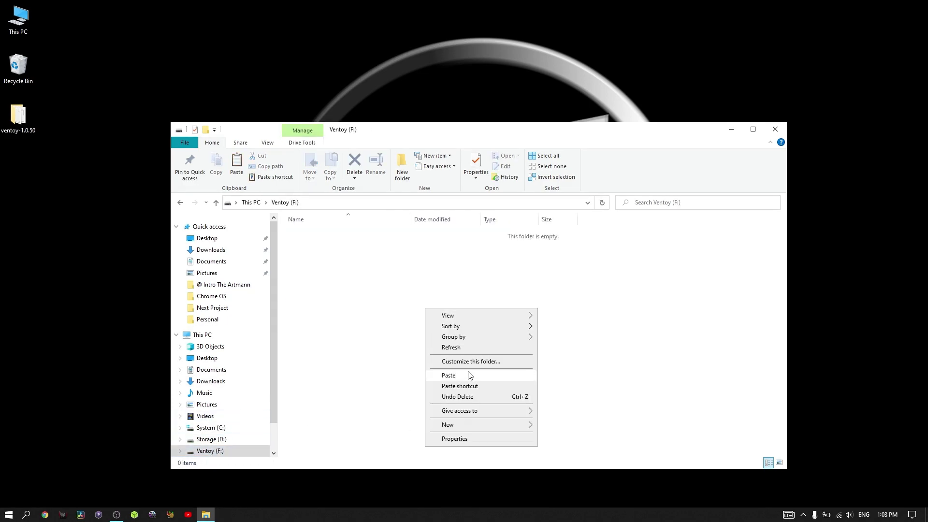
left_click(448, 375)
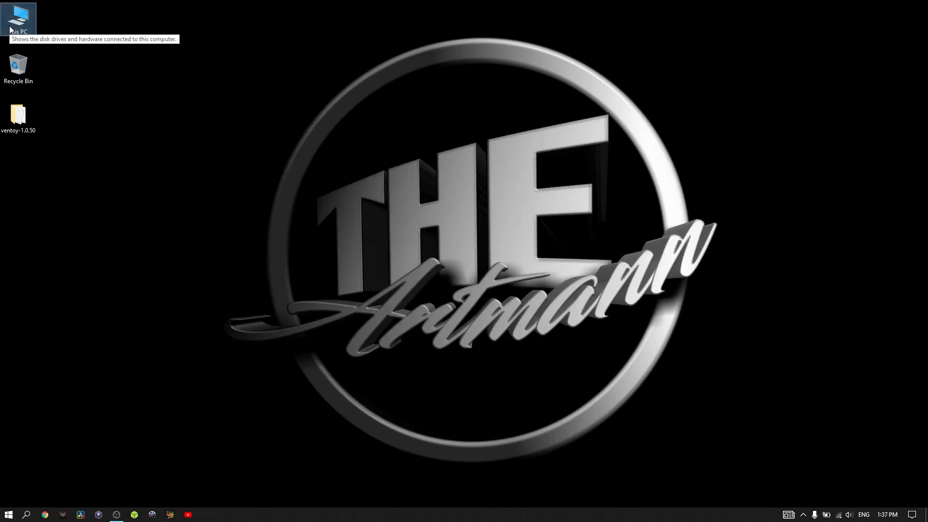
Check Ventoy (F:) holds the seven images via This PC, then restart from Start > Power
double_click(18, 14)
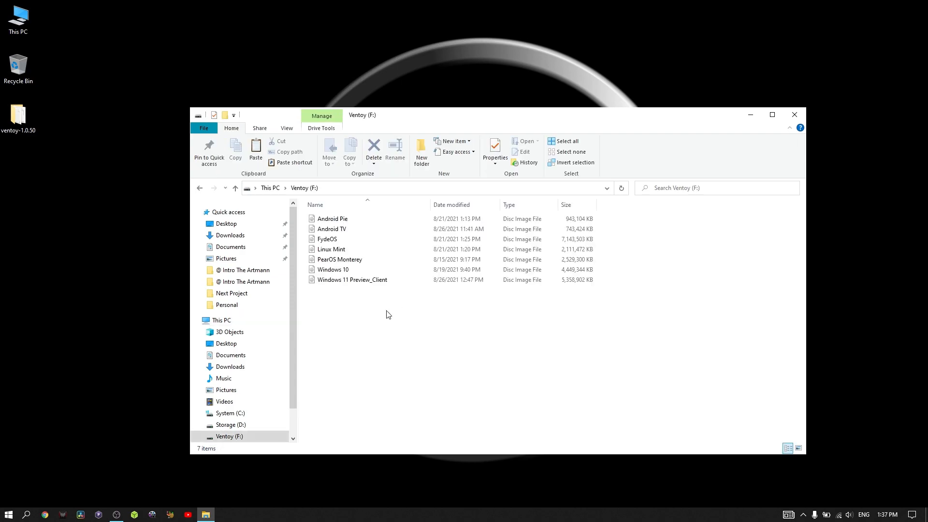
left_click(222, 320)
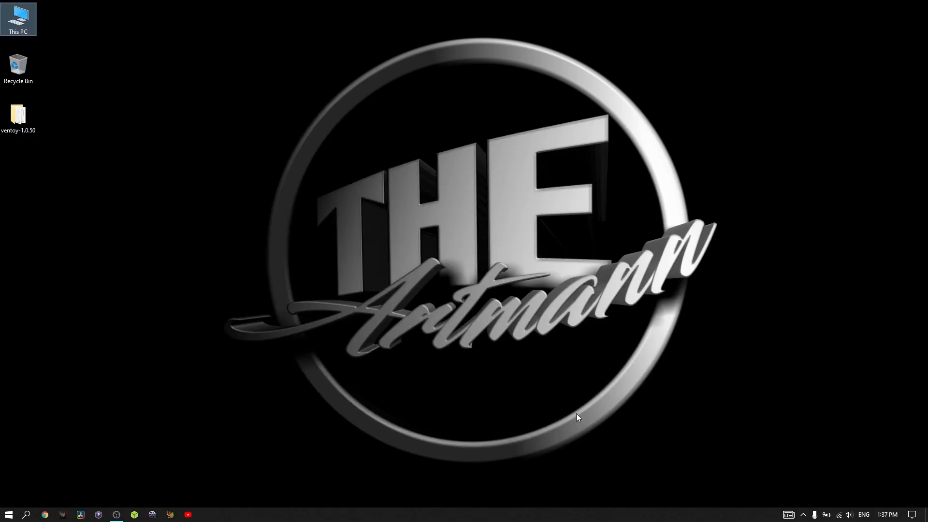
left_click(7, 513)
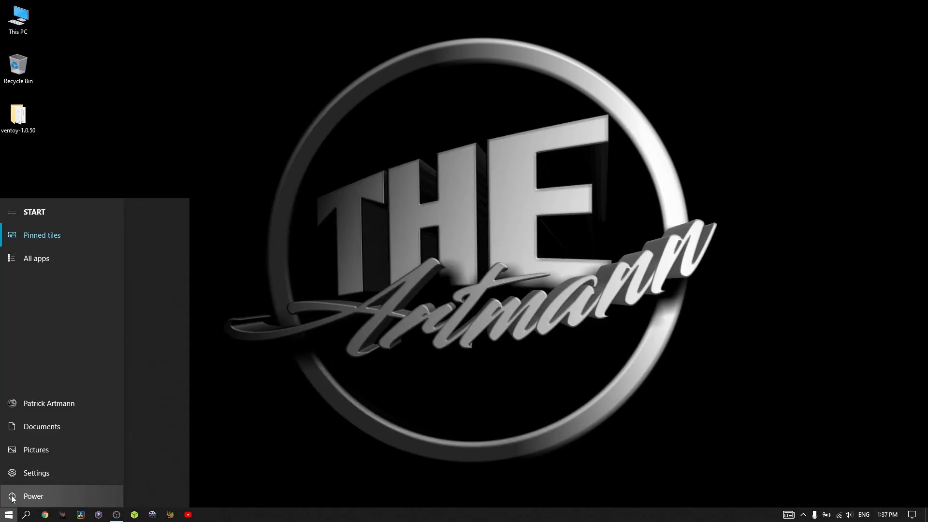
left_click(33, 496)
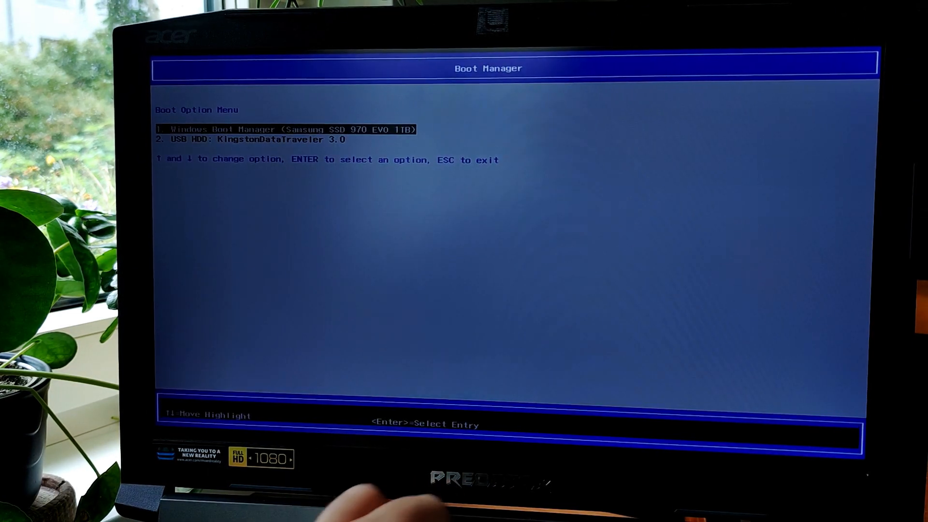
Select USB HDD: KingstonDataTraveler 3.0 in the Boot Option Menu to boot from it
key("Down")
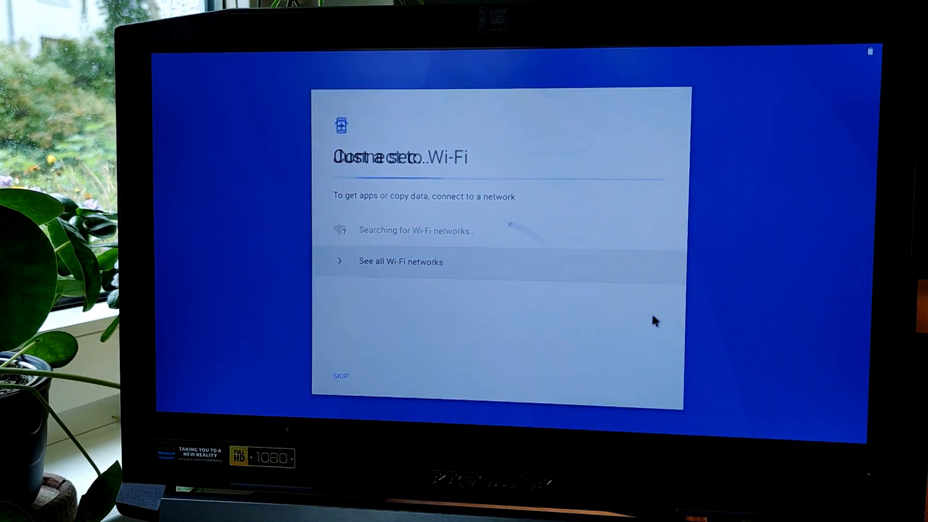
Skip Wi-Fi and screen lock in Android-x86 setup and pick Quickstep as the home app
left_click(341, 375)
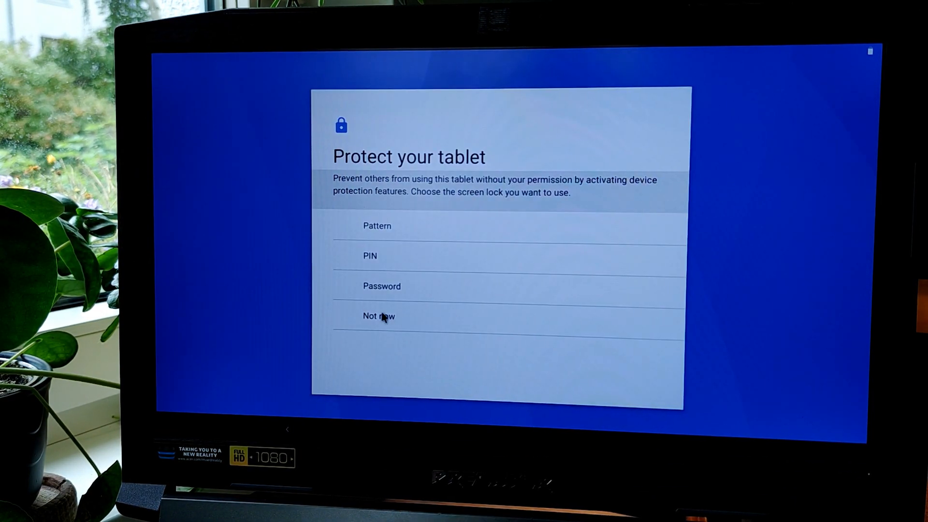
left_click(378, 316)
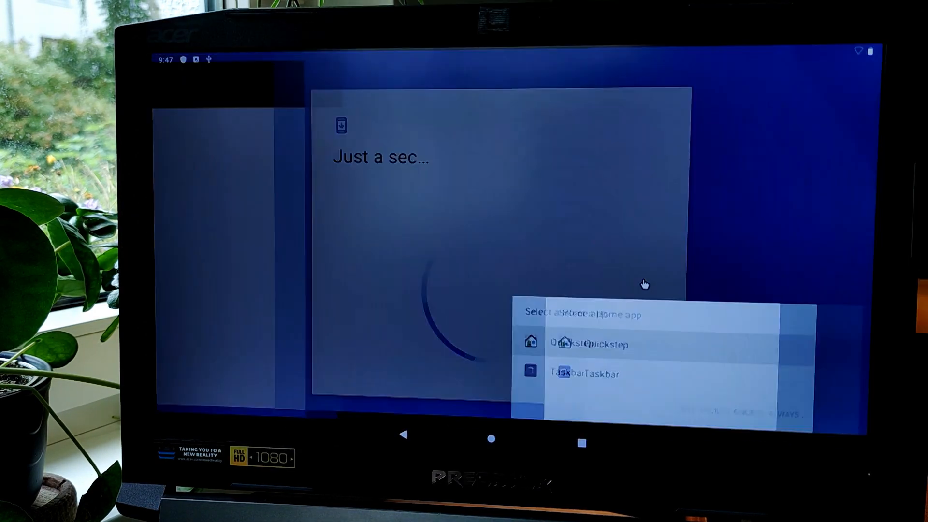
left_click(579, 344)
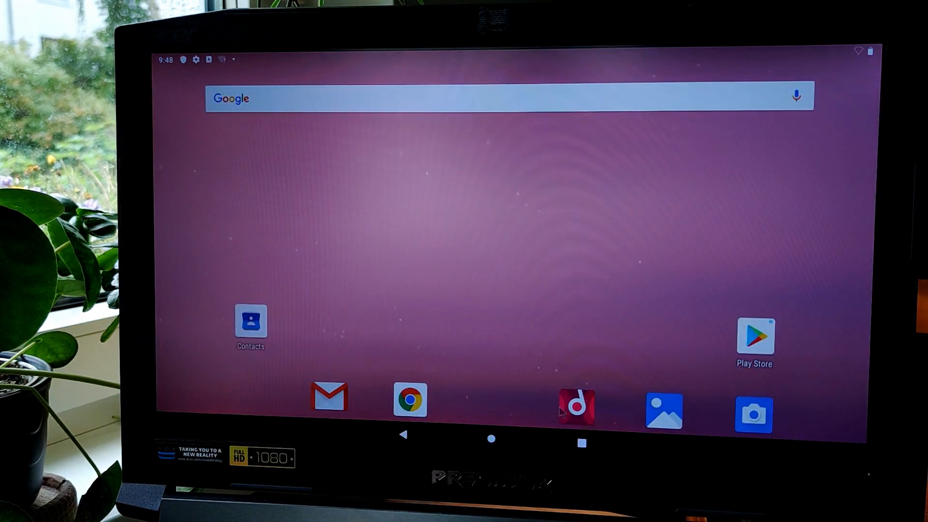